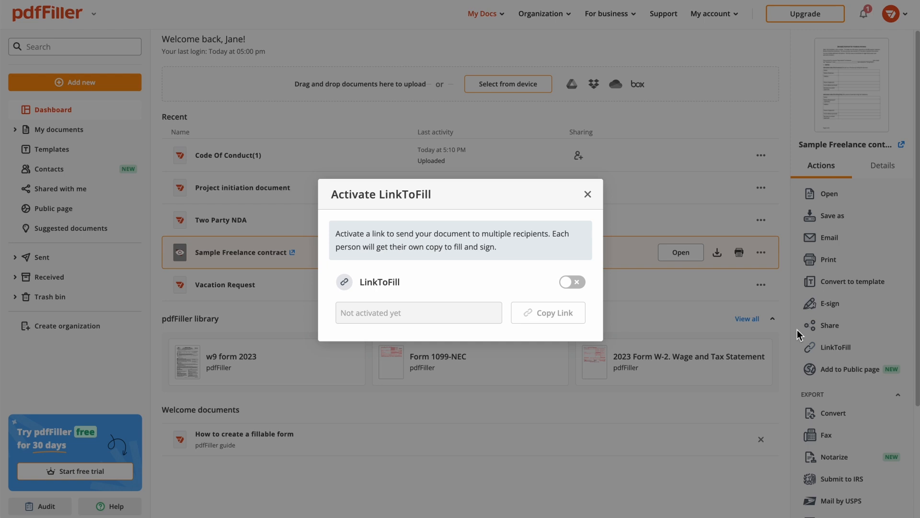
# Step: Switch on LinkToFill for the Sample Freelance contract
pyautogui.click(570, 282)
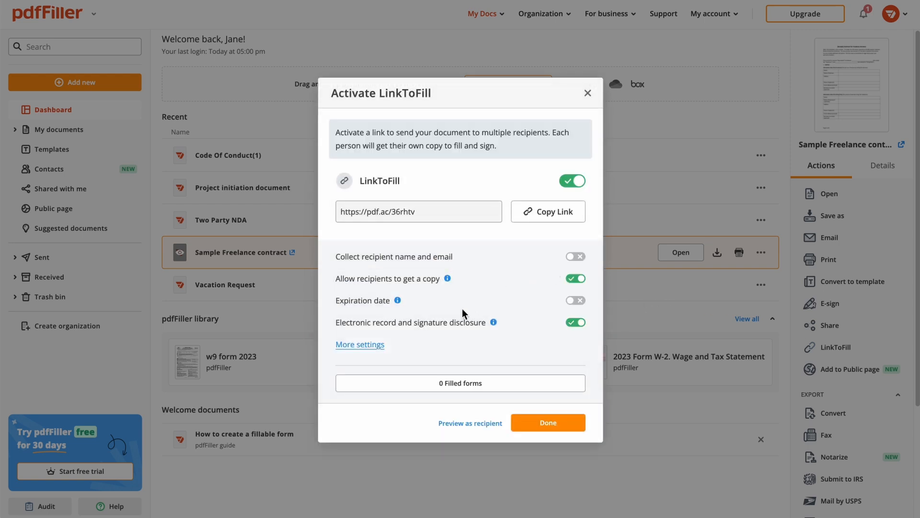
pyautogui.moveTo(360, 344)
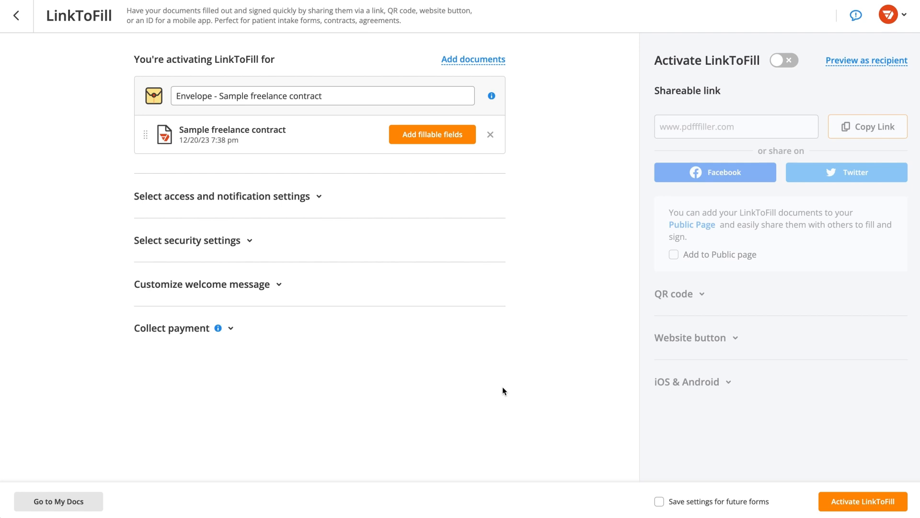
pyautogui.moveTo(454, 143)
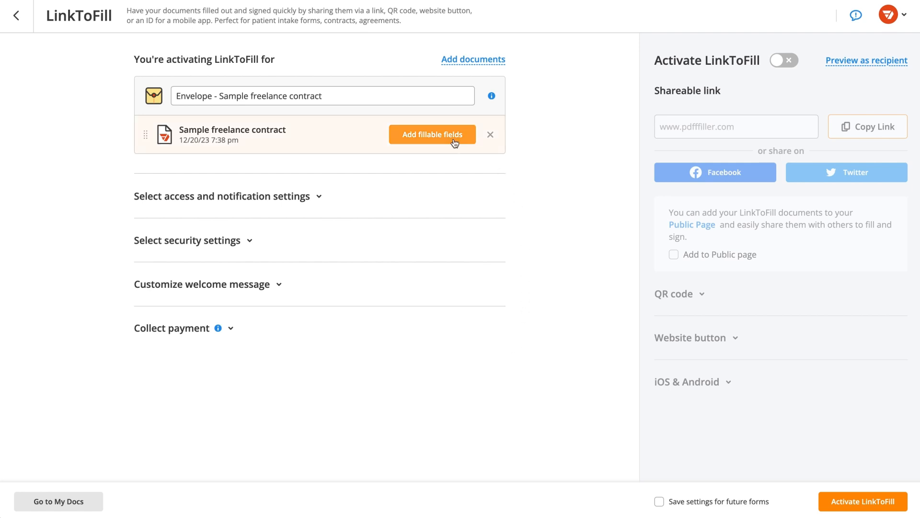
# Step: Add fillable fields to the Sample freelance contract in its LinkToFill envelope
pyautogui.click(432, 134)
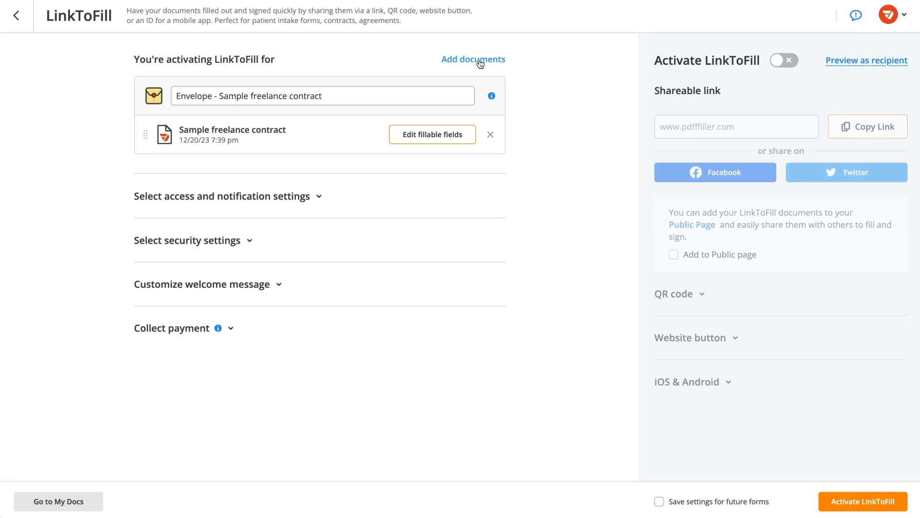
pyautogui.moveTo(343, 191)
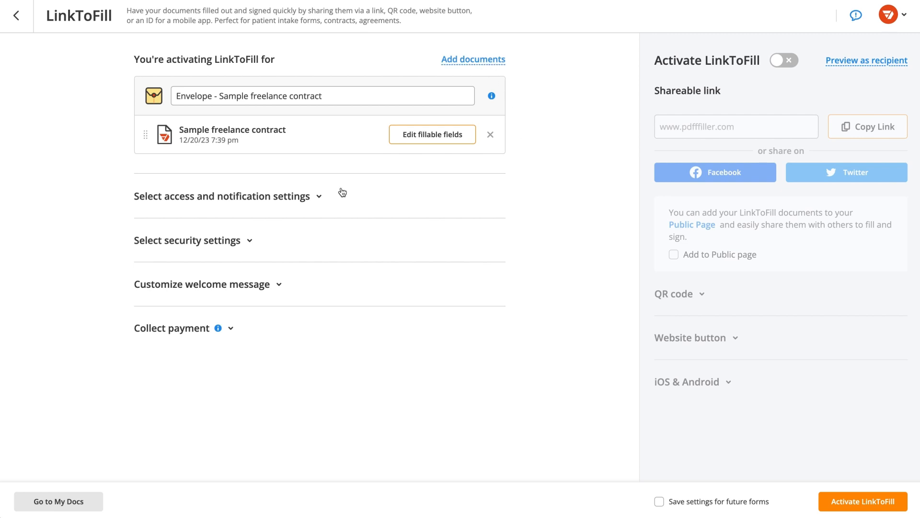
# Step: Expand the access and notification settings and scroll to the security settings
pyautogui.click(228, 197)
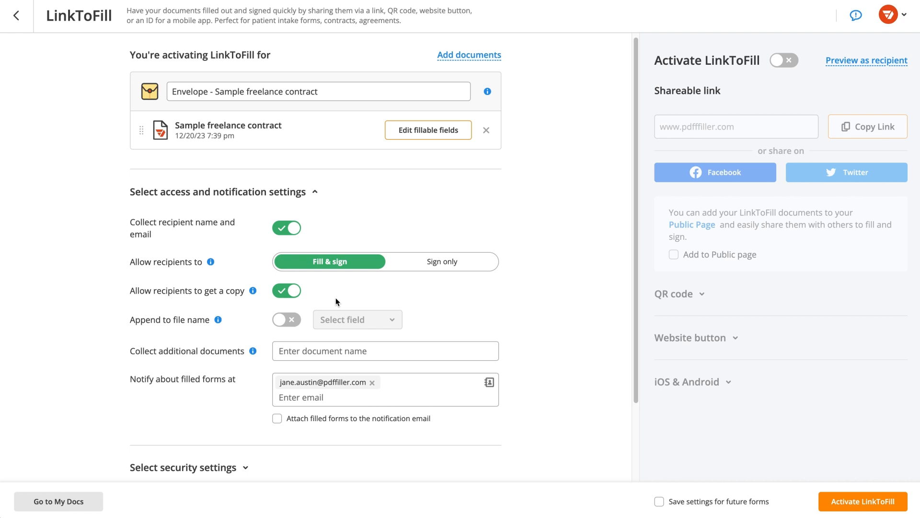
pyautogui.scroll(-3)
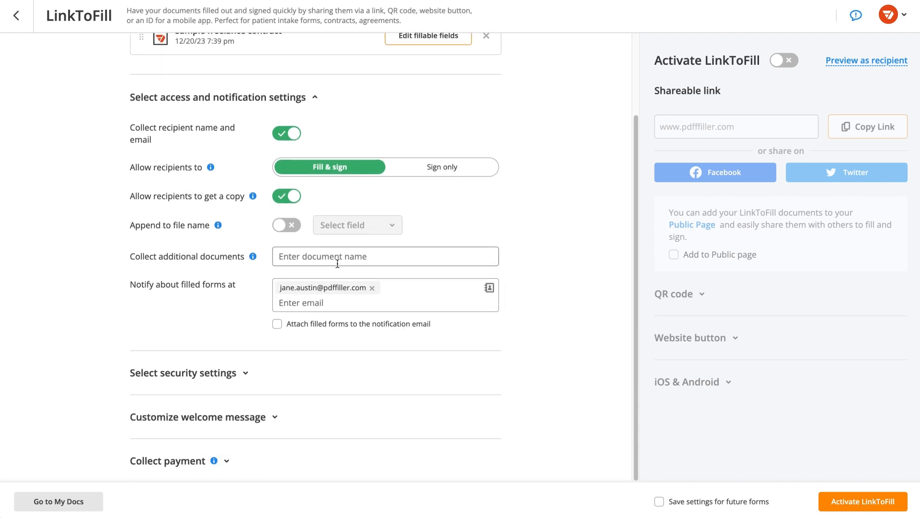
pyautogui.scroll(-3)
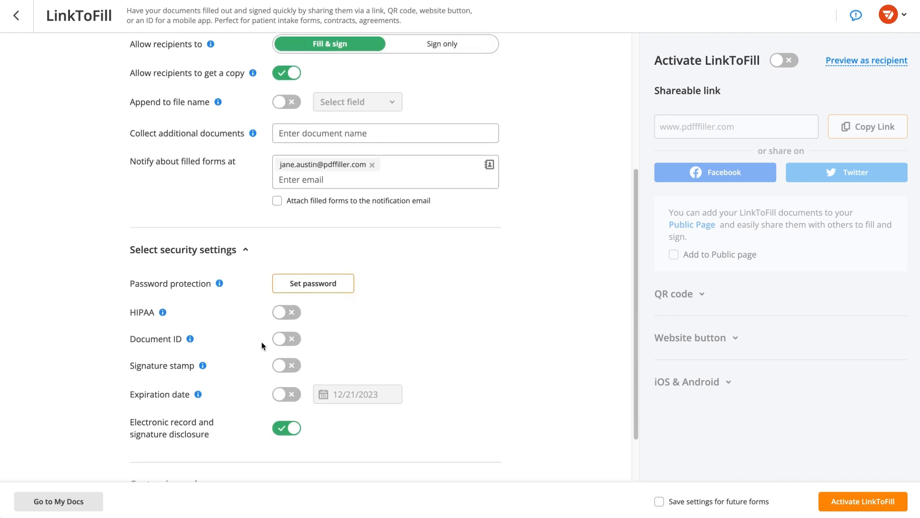
# Step: Set a link password, enable Document ID, and set expiration to 12/31/2023
pyautogui.click(313, 284)
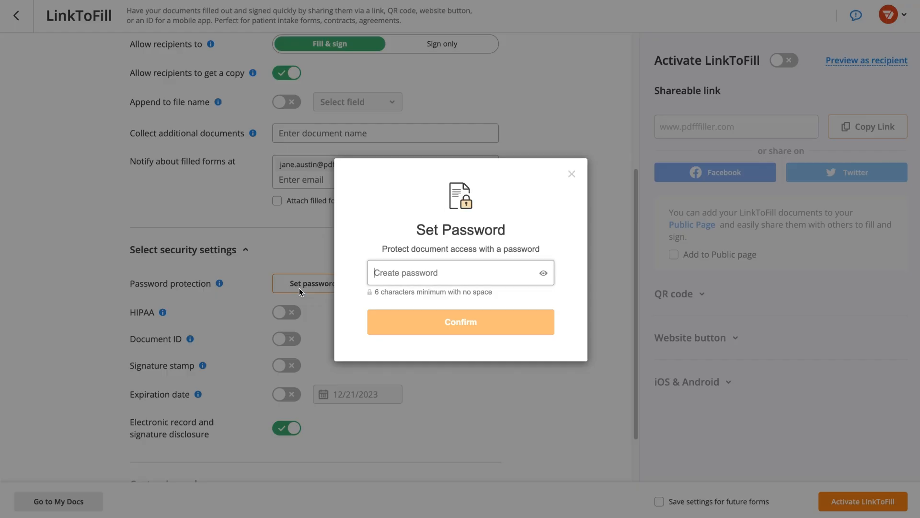
pyautogui.click(460, 321)
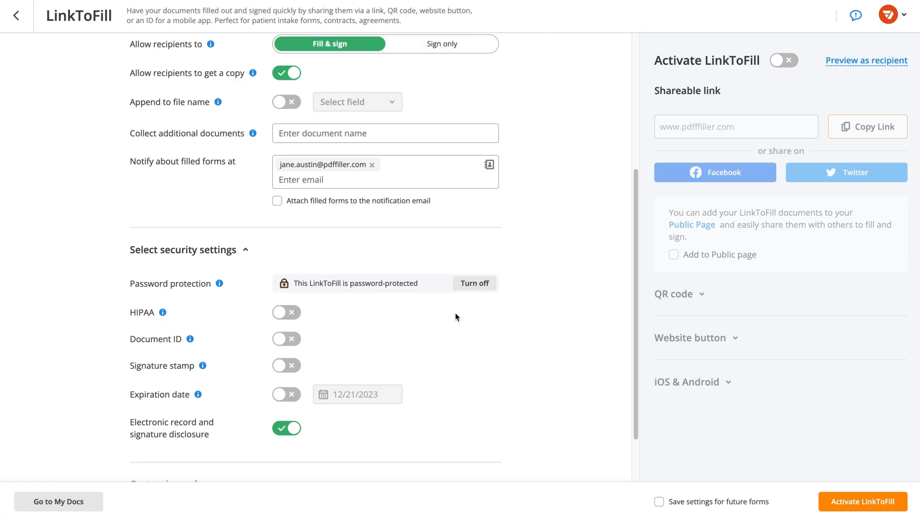
pyautogui.click(286, 338)
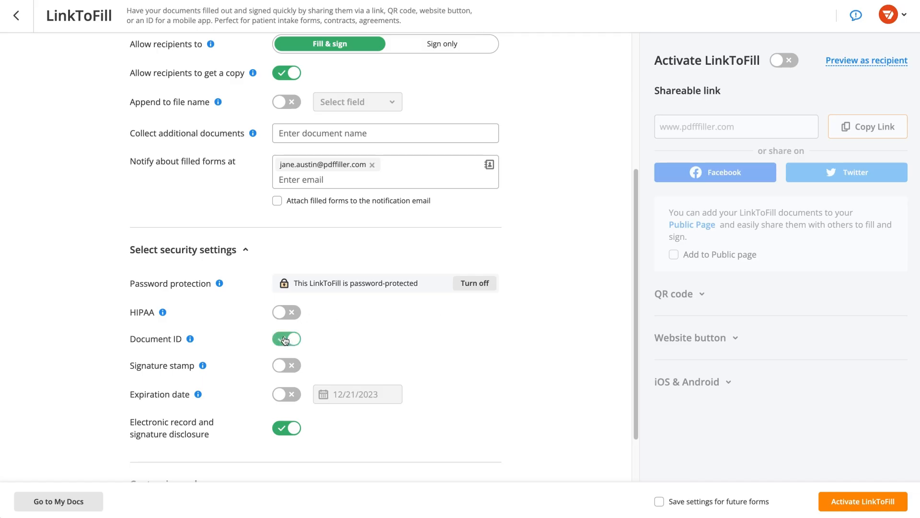
pyautogui.click(286, 394)
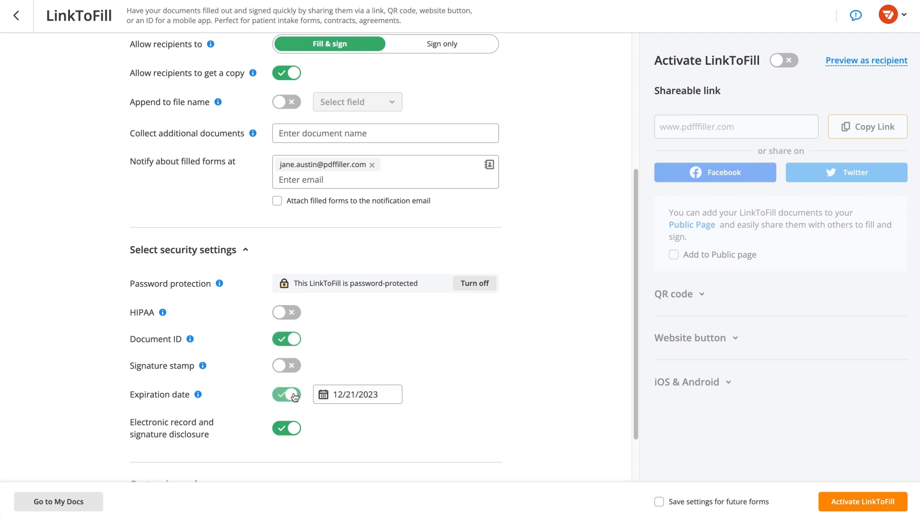
pyautogui.click(357, 394)
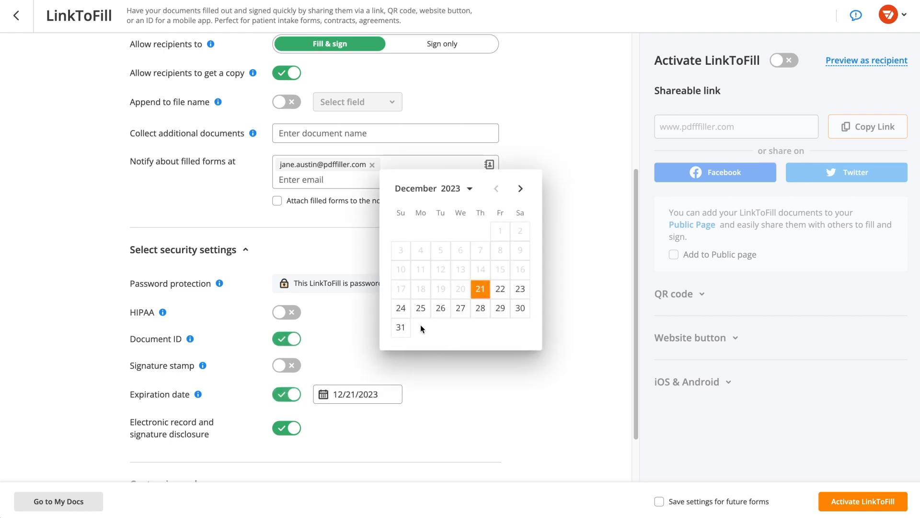
pyautogui.click(401, 327)
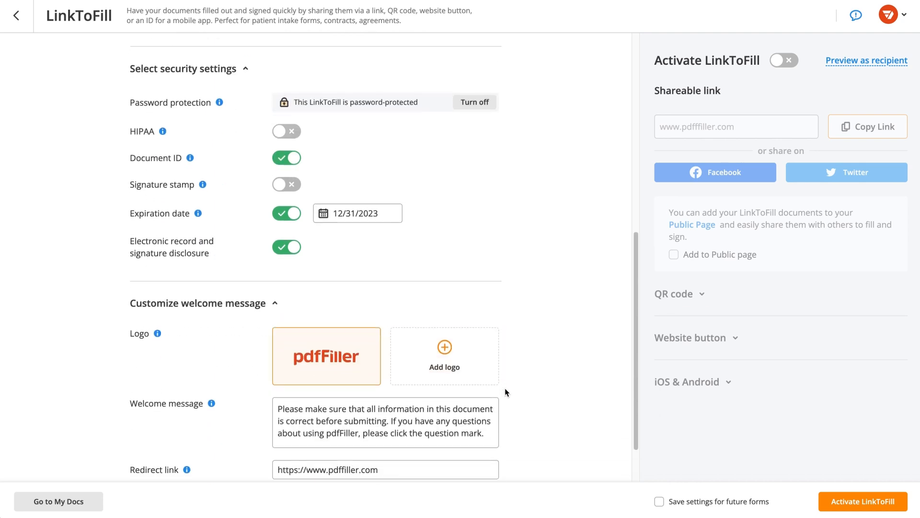
# Step: Under Collect payment, select Stripe, then switch the payment method to PayPal
pyautogui.scroll(-3)
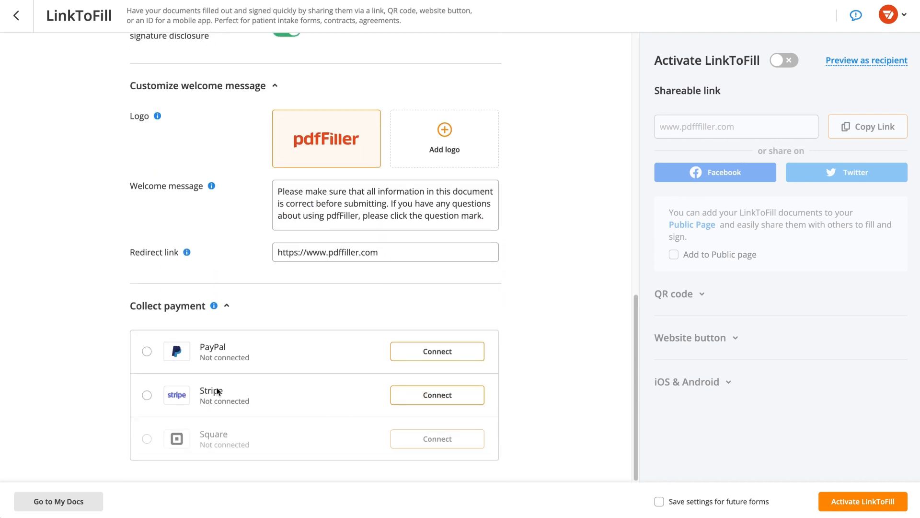
pyautogui.click(147, 363)
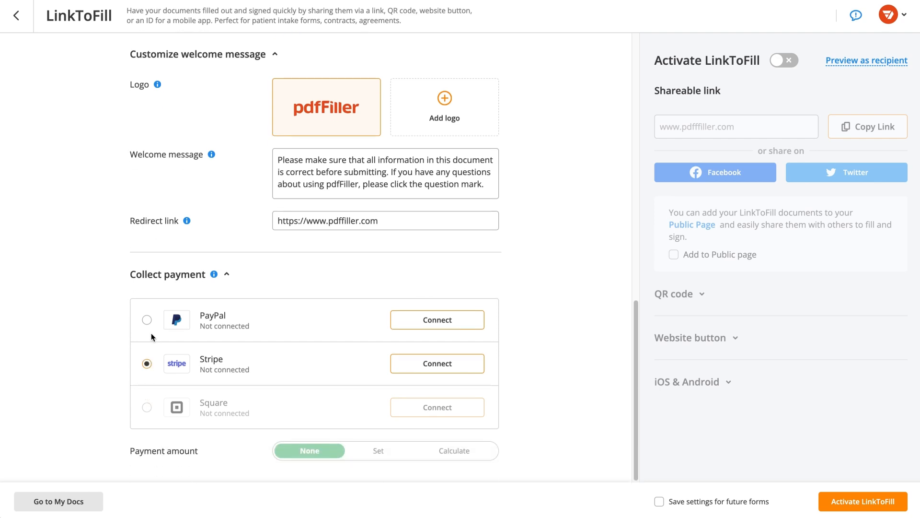
pyautogui.click(147, 319)
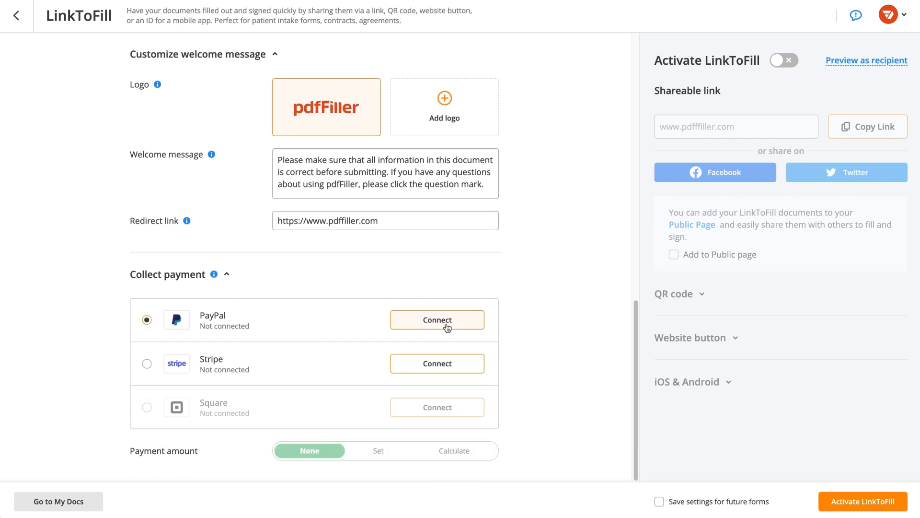
pyautogui.click(437, 319)
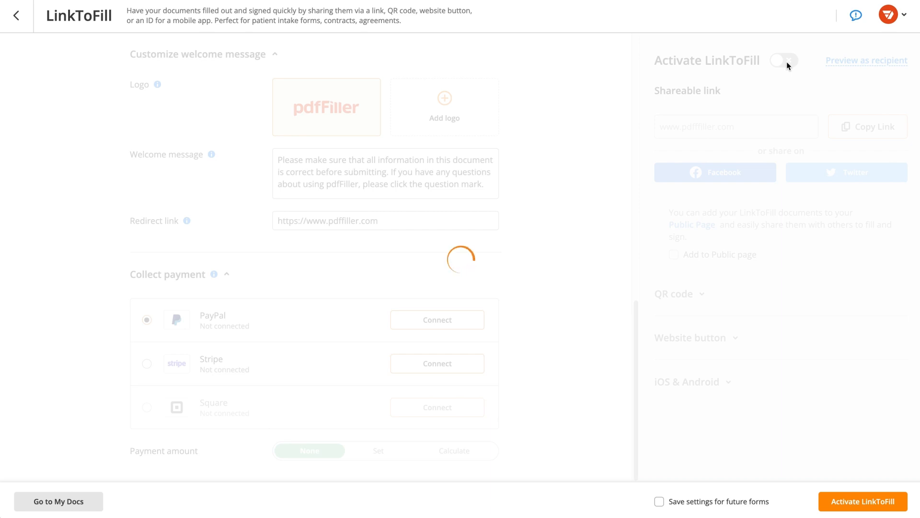
# Step: Activate LinkToFill, copy the link, and expand the QR code and website button options
pyautogui.click(784, 60)
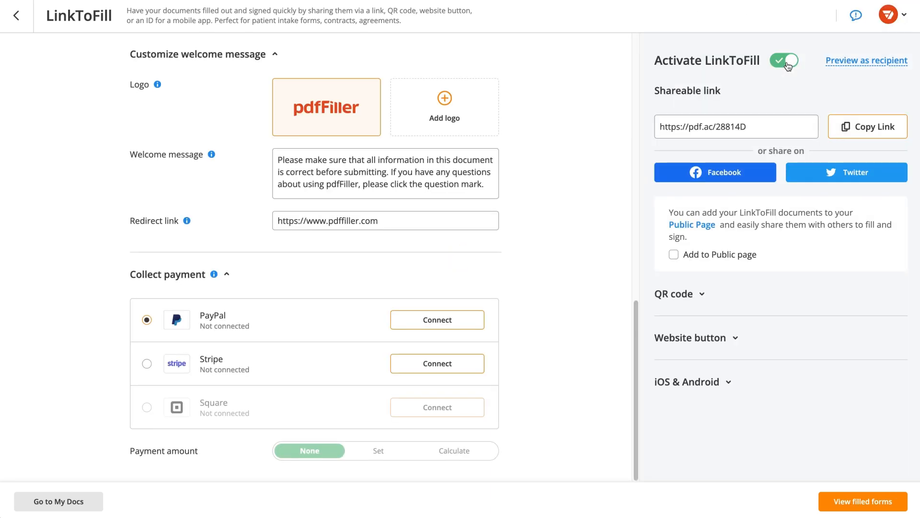
pyautogui.click(867, 126)
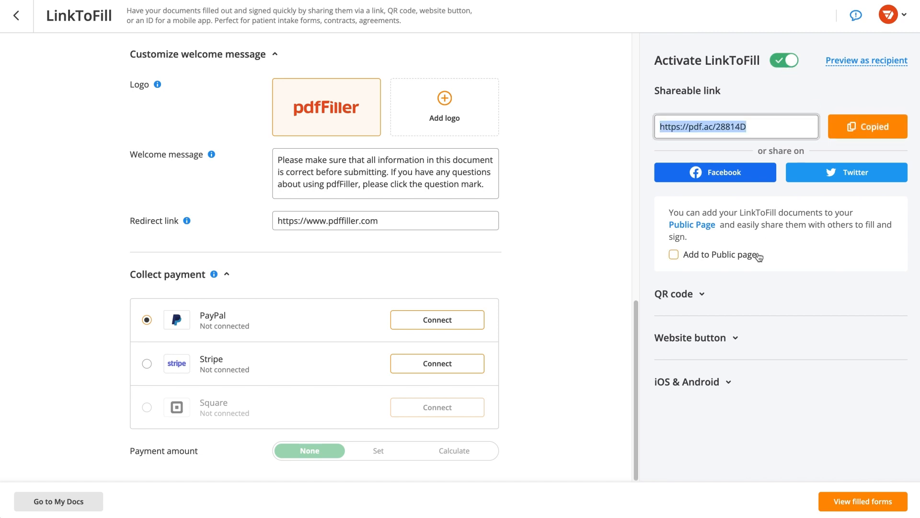
pyautogui.click(673, 294)
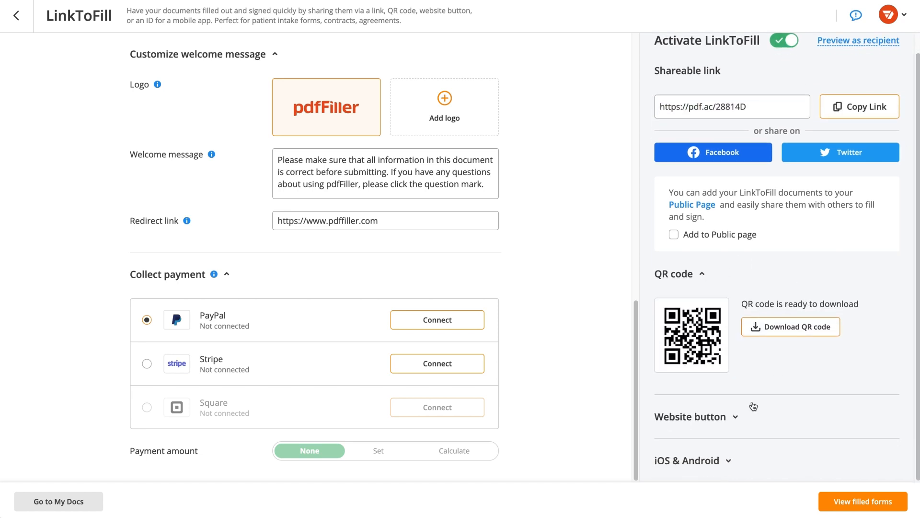
pyautogui.click(696, 416)
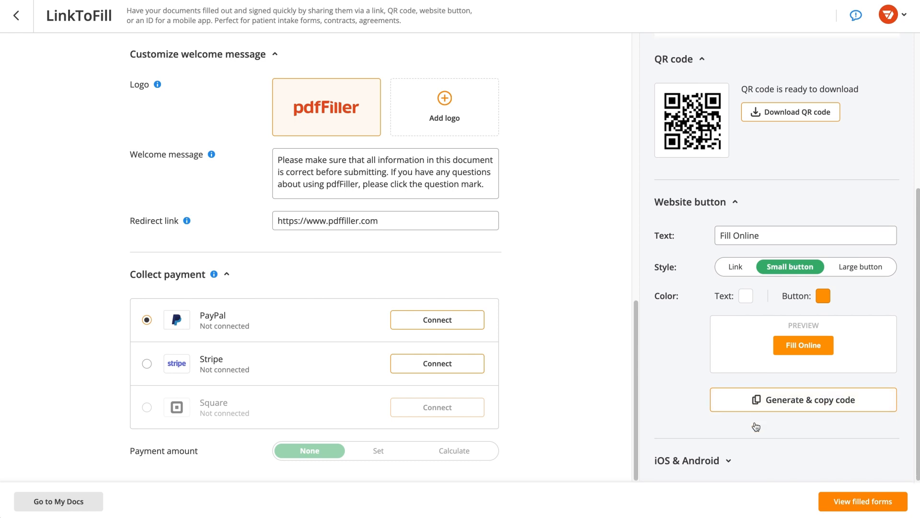
pyautogui.scroll(-3)
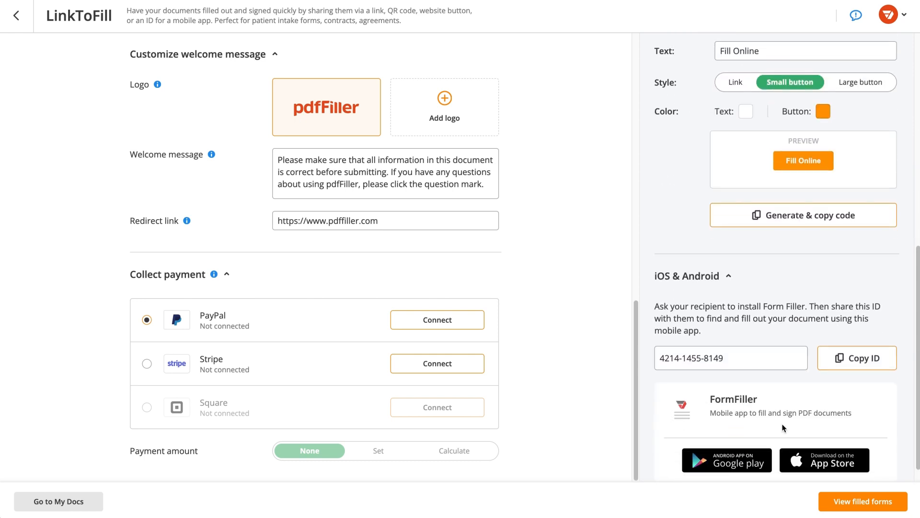
pyautogui.moveTo(871, 432)
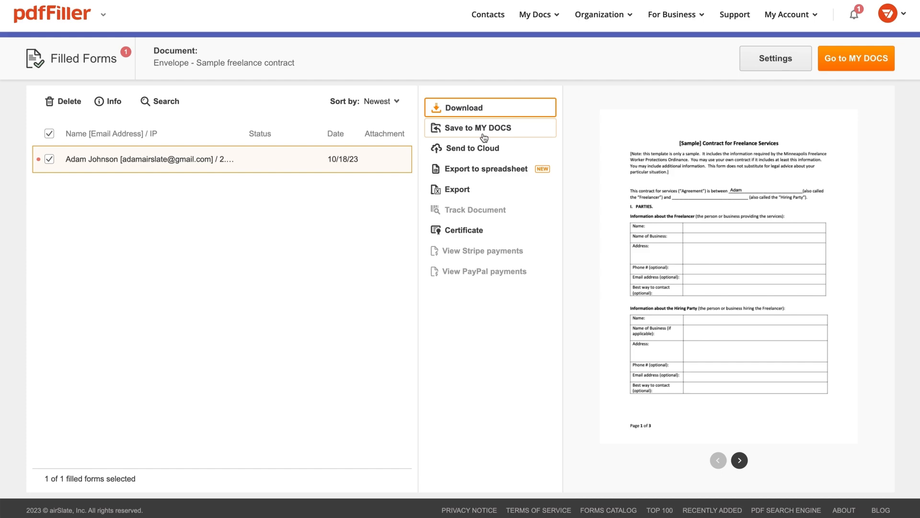
pyautogui.click(478, 128)
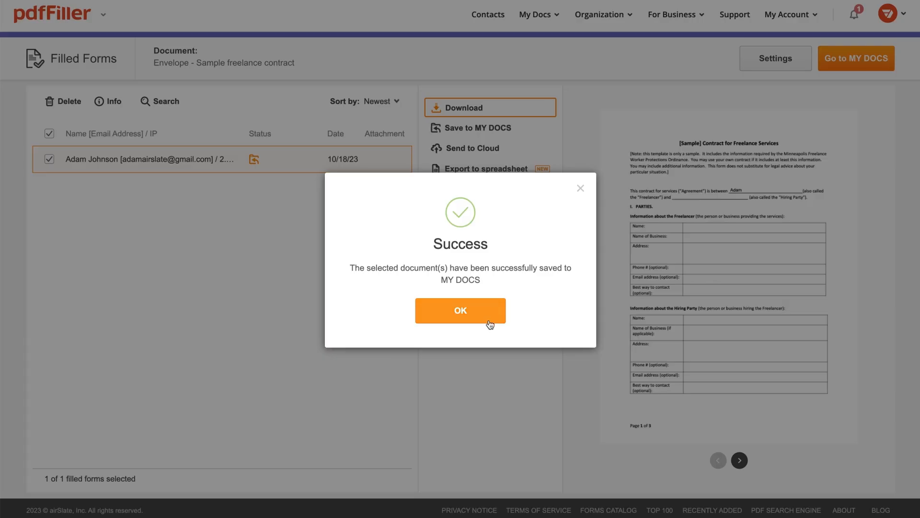
pyautogui.click(460, 310)
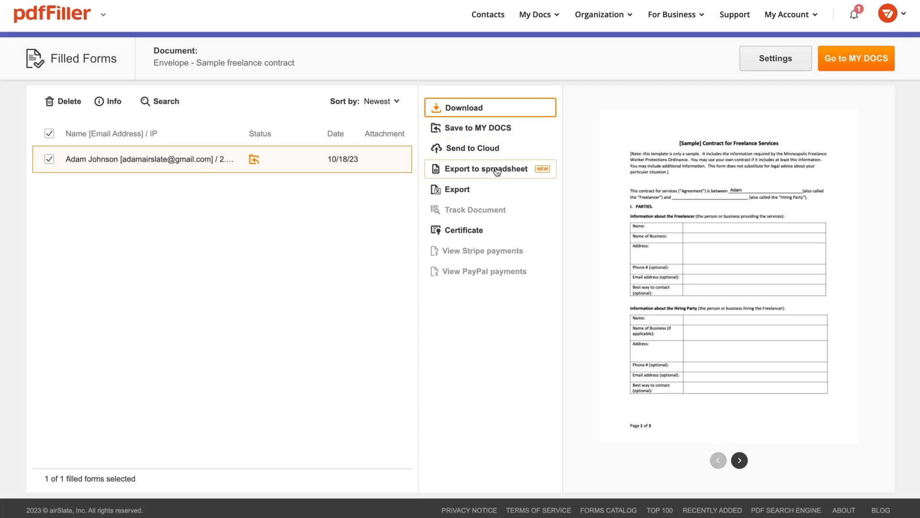